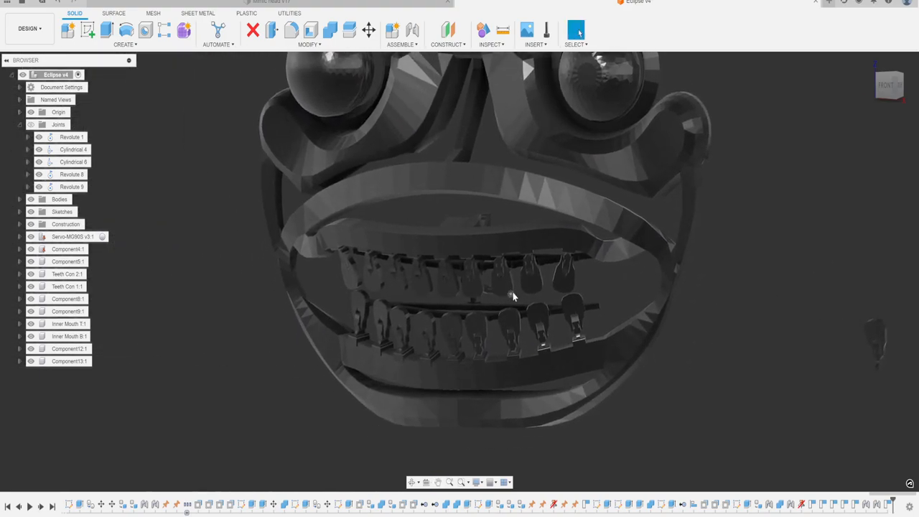
Confirm the Combine Cut of the tooth from the gum and inspect the resulting slot.
scroll(up, 3)
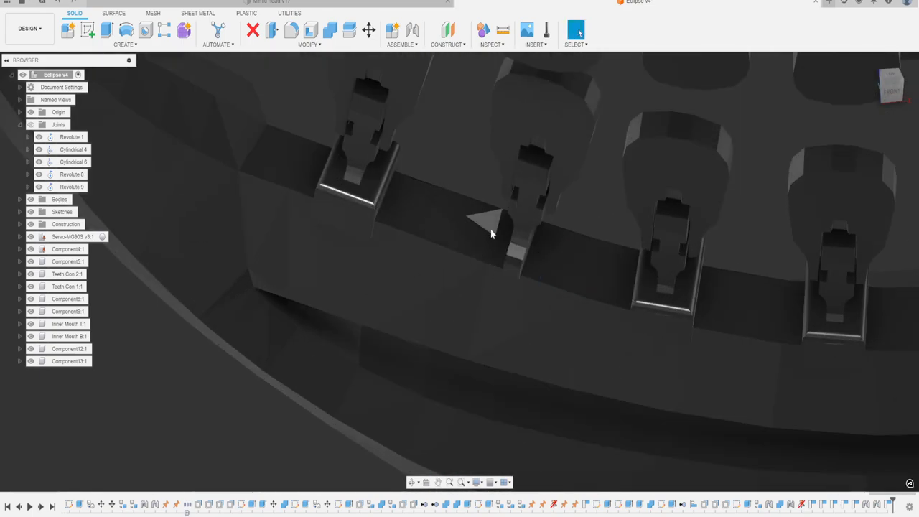
drag(491, 234, 574, 228)
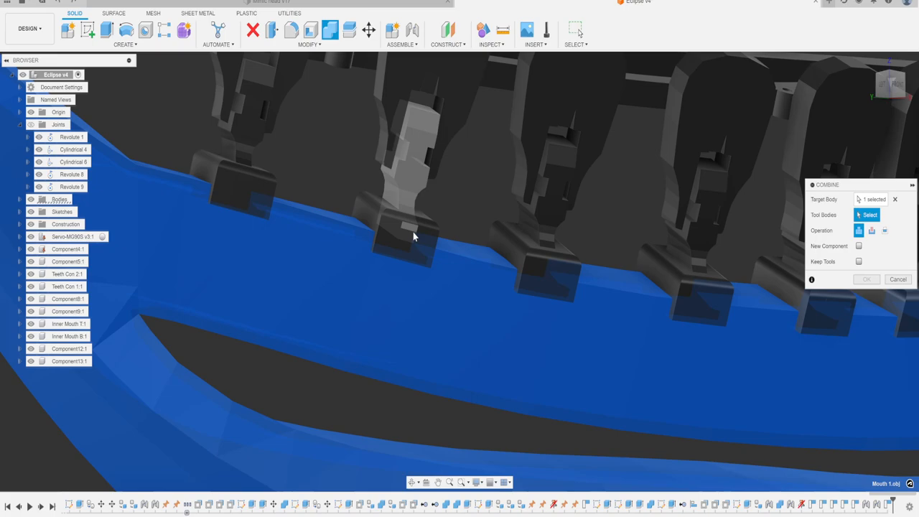
click(399, 223)
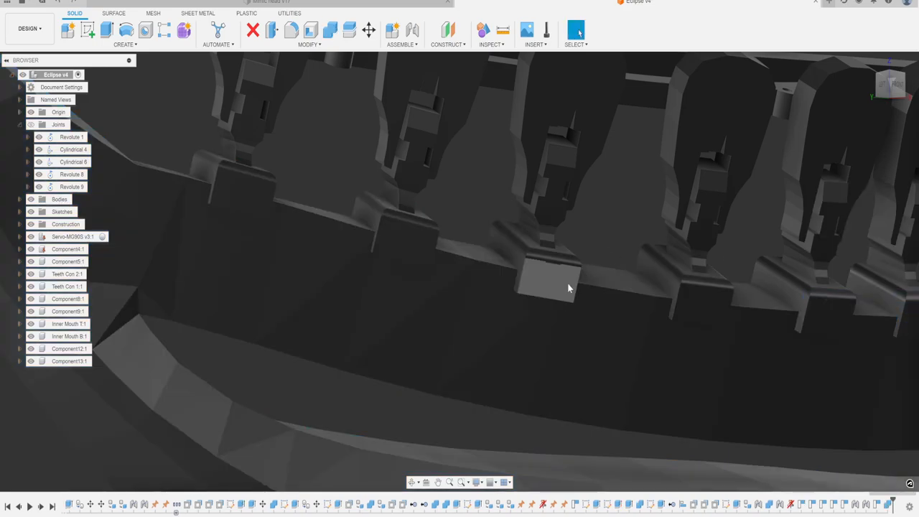
drag(567, 287, 502, 294)
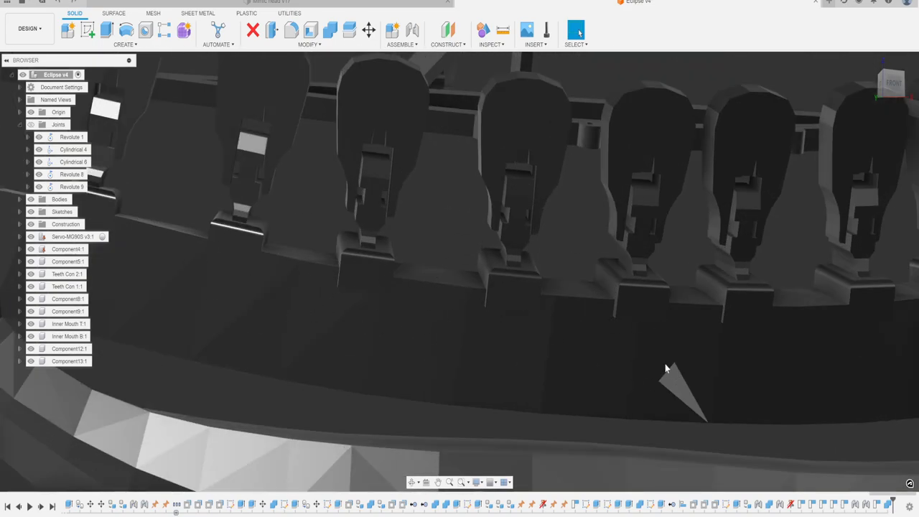
mouse_move(468, 328)
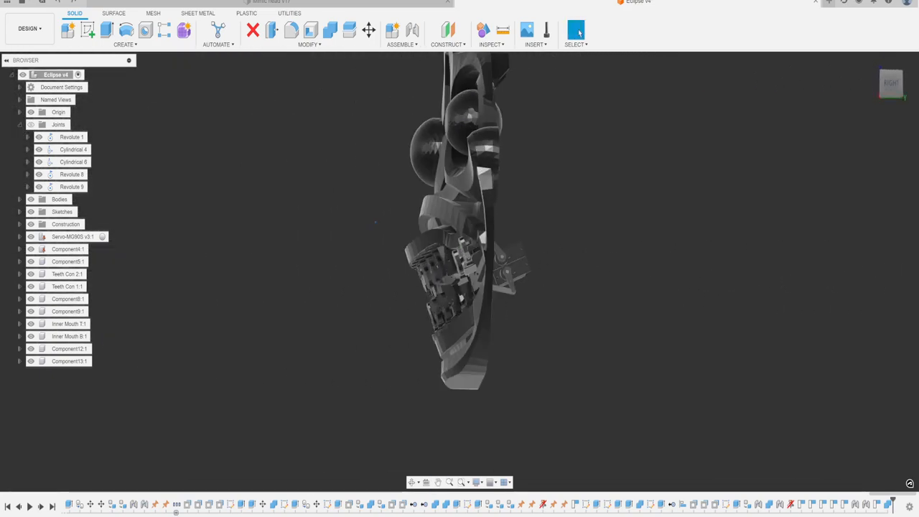
drag(466, 215, 373, 244)
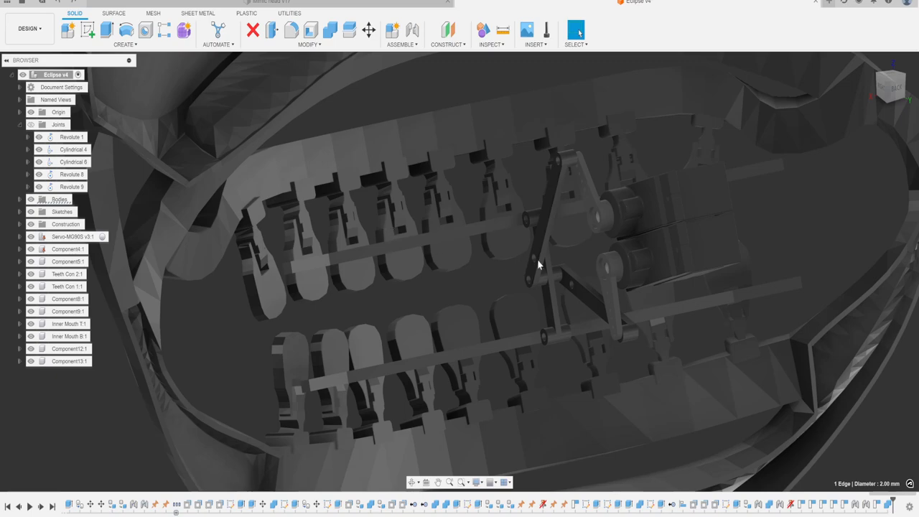
drag(538, 264, 501, 272)
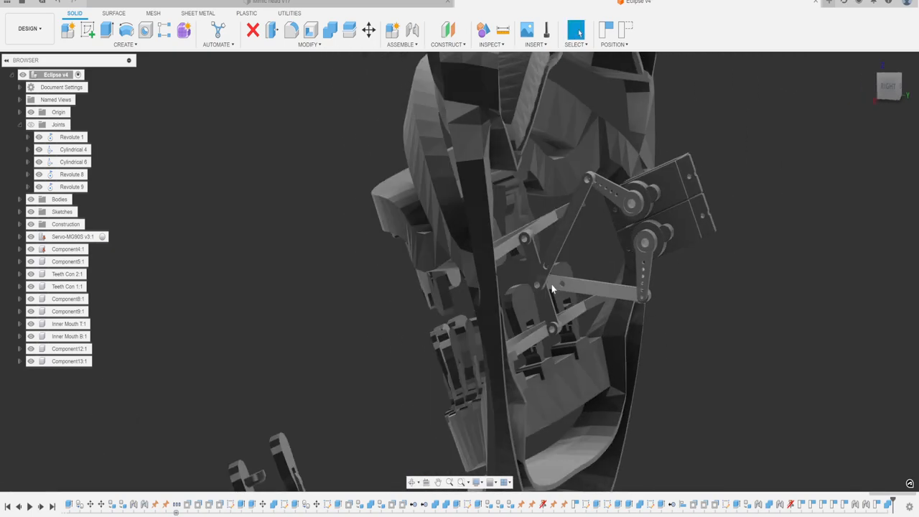
drag(552, 287, 514, 304)
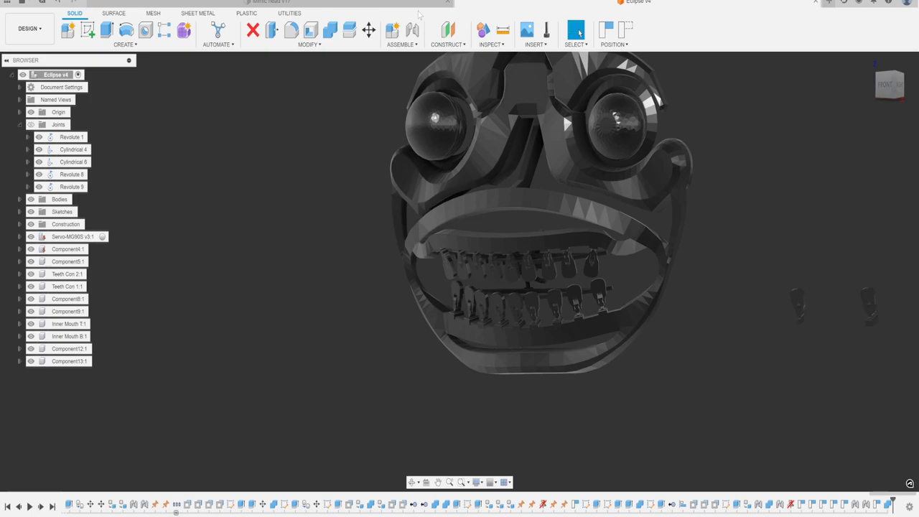
Bring up the full animatronic head document showing the servo in the neck housing.
click(270, 3)
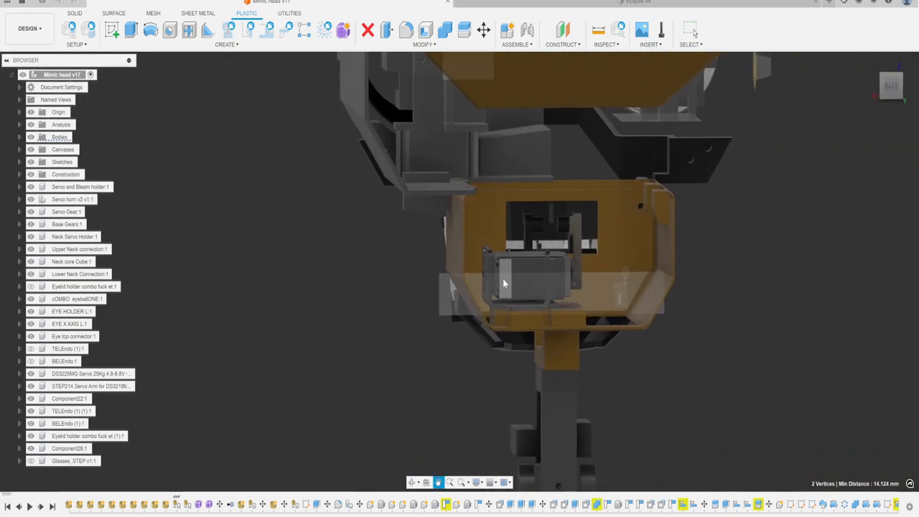
drag(502, 285, 480, 275)
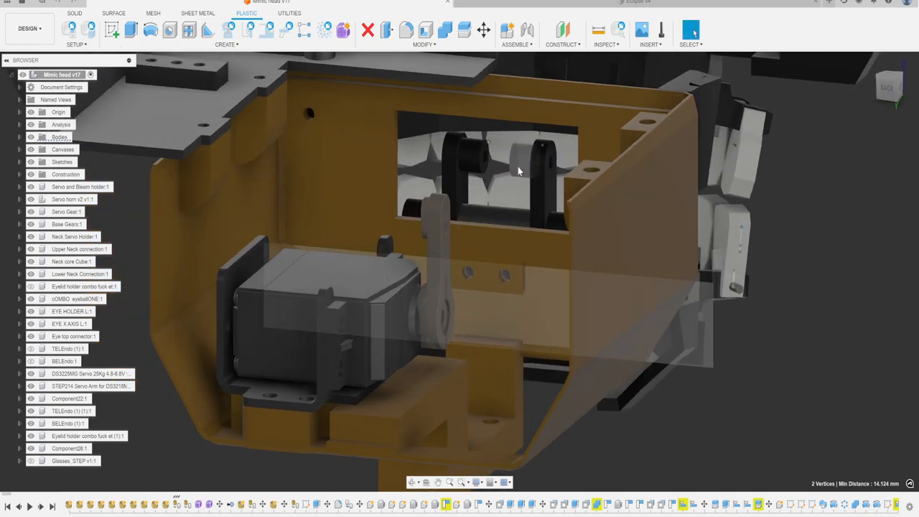
drag(518, 170, 501, 69)
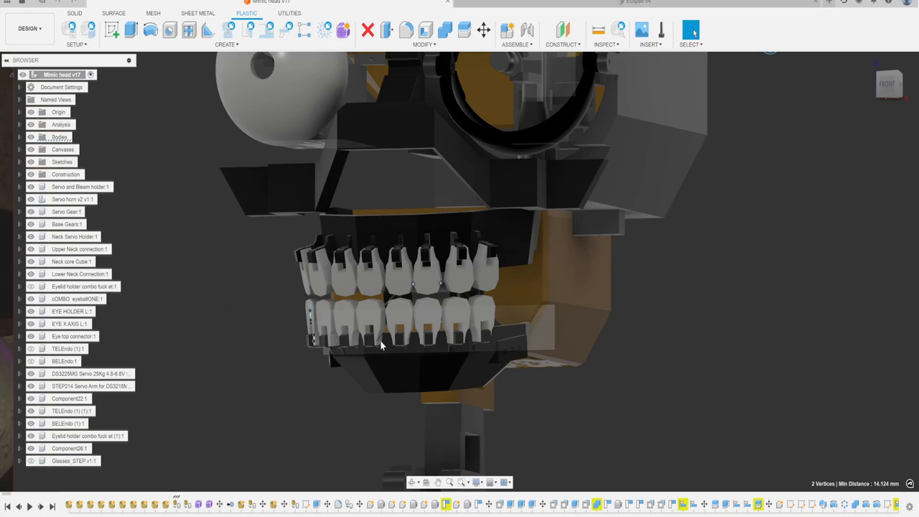
mouse_move(382, 371)
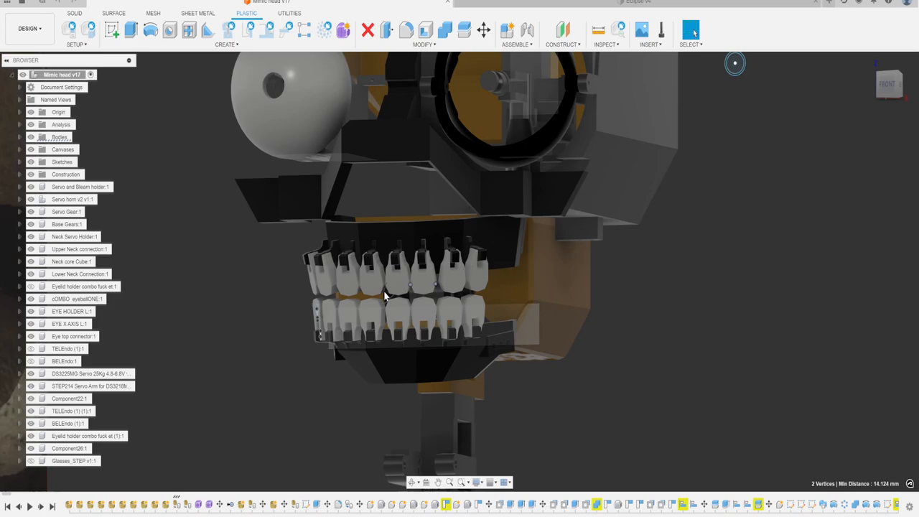
drag(384, 294, 394, 250)
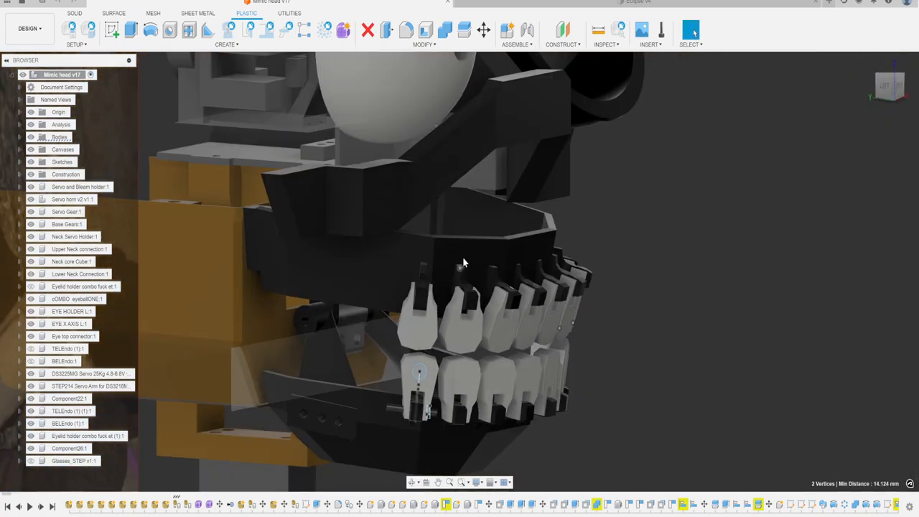
drag(462, 261, 405, 247)
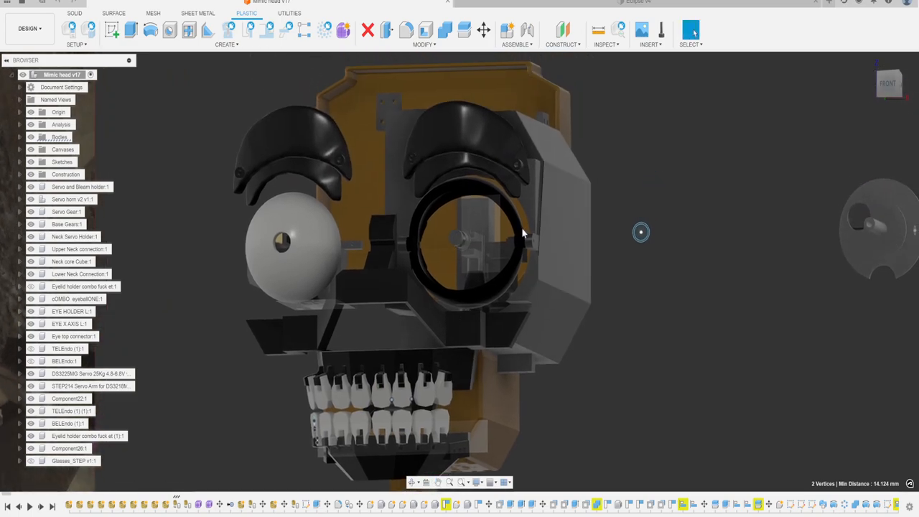
Orbit to view the isolated eye holder's two round plates and axle up close.
drag(502, 230, 639, 251)
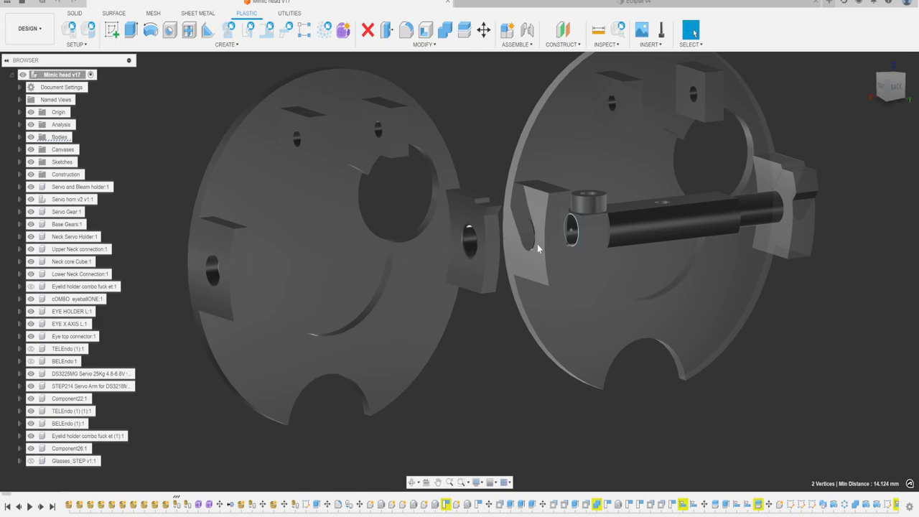
click(525, 215)
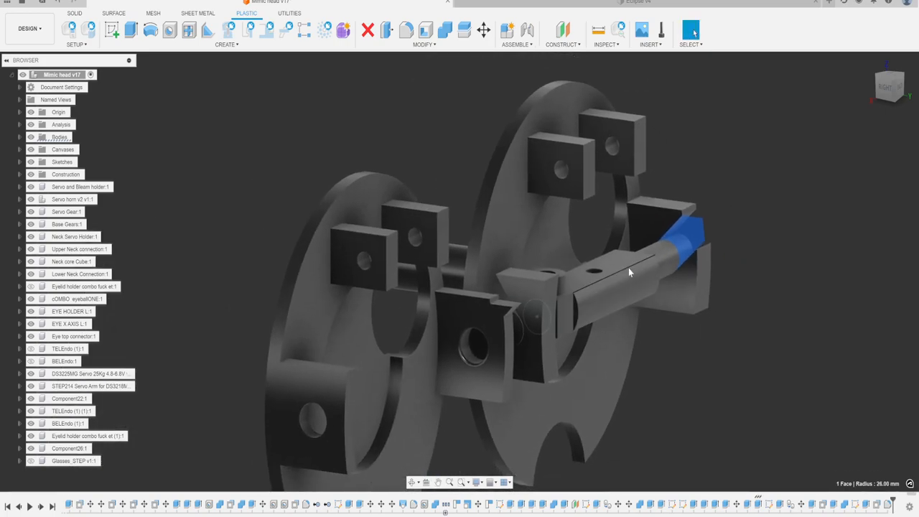
drag(629, 271, 472, 238)
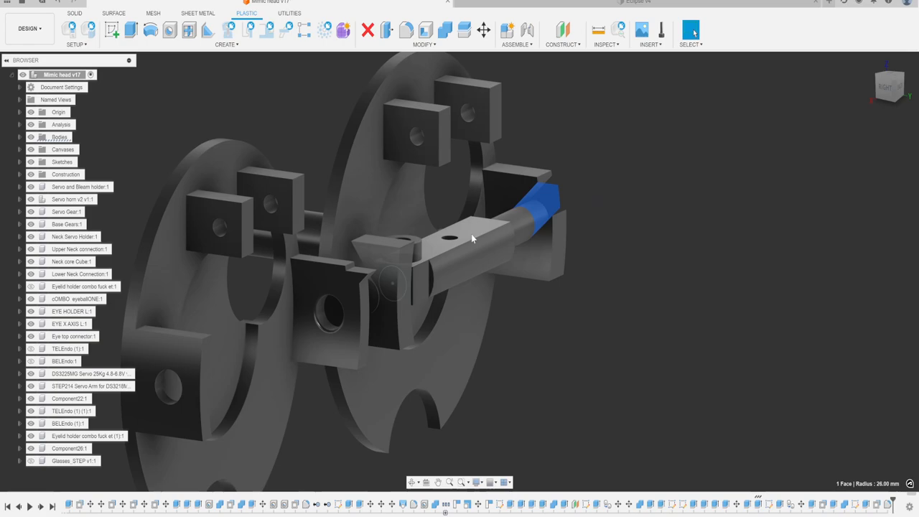
drag(472, 239, 513, 242)
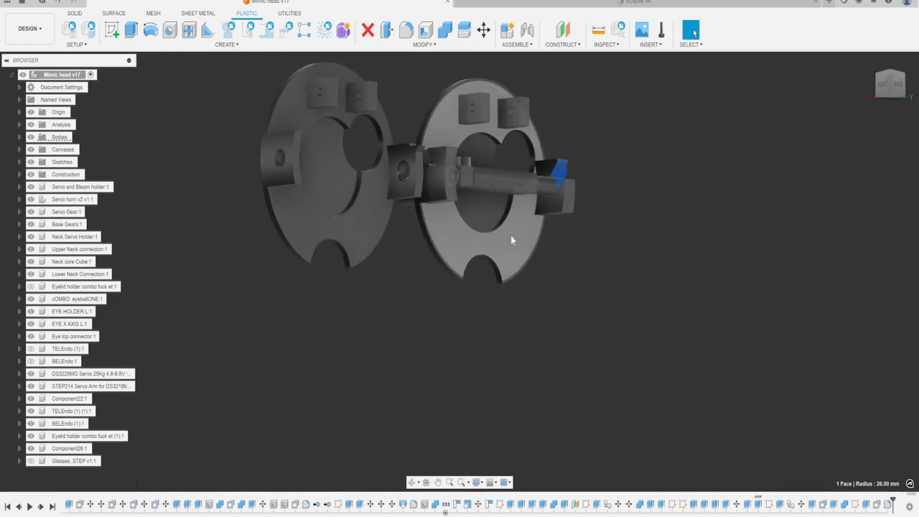
right_click(512, 240)
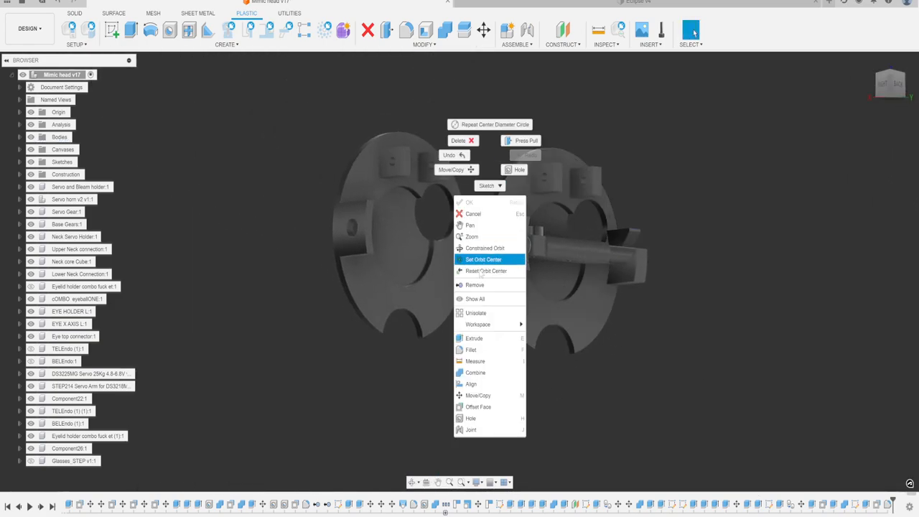
click(482, 258)
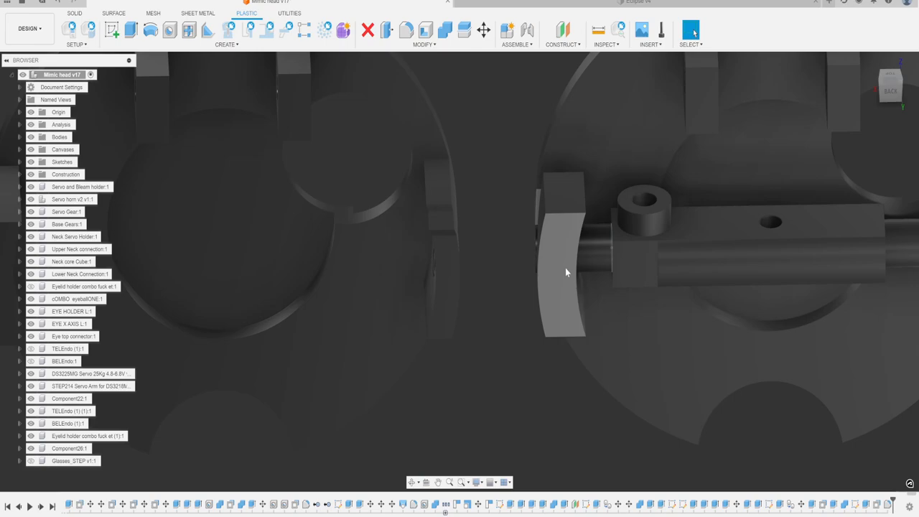
drag(565, 273, 467, 261)
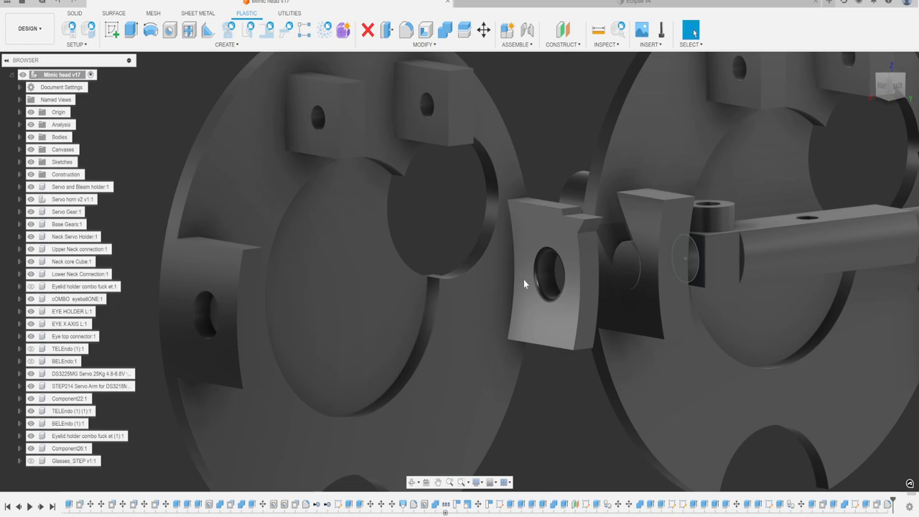
mouse_move(534, 283)
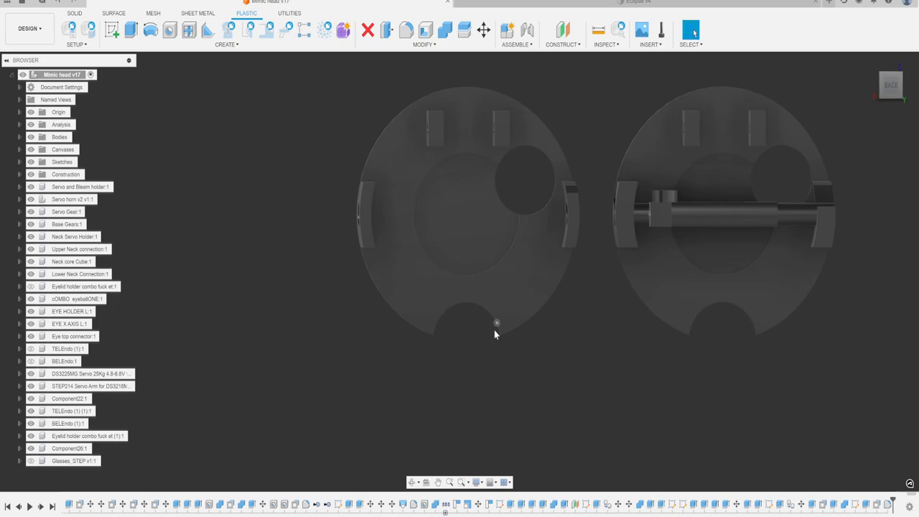
Orbit into the skull head's mouth to view the teeth rows and jaw linkage.
drag(495, 333, 485, 227)
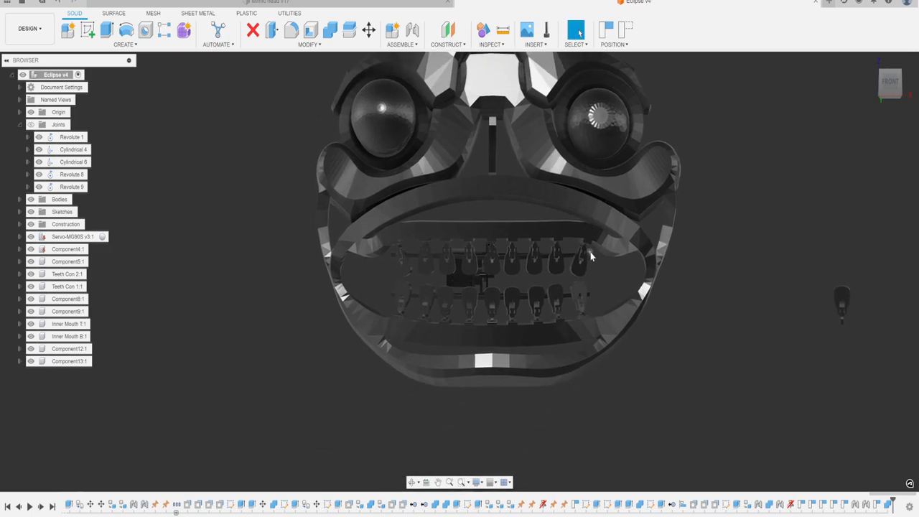
drag(592, 256, 517, 310)
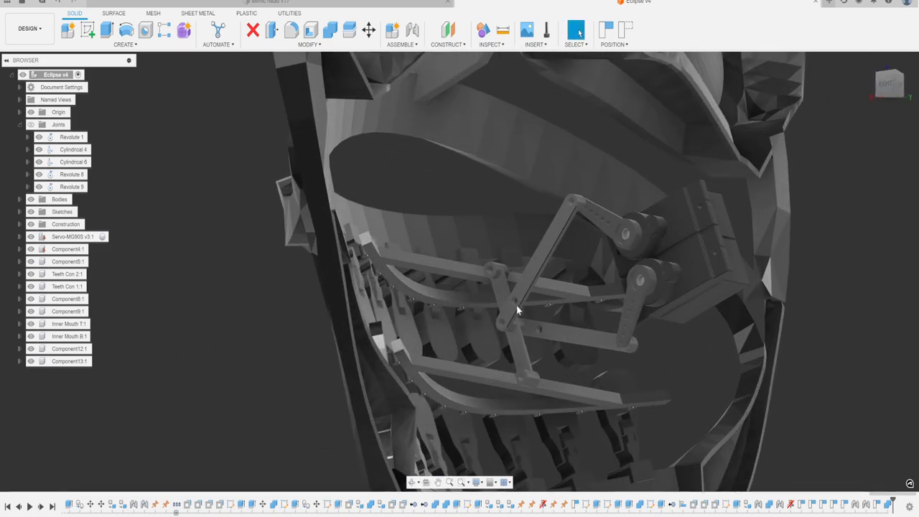